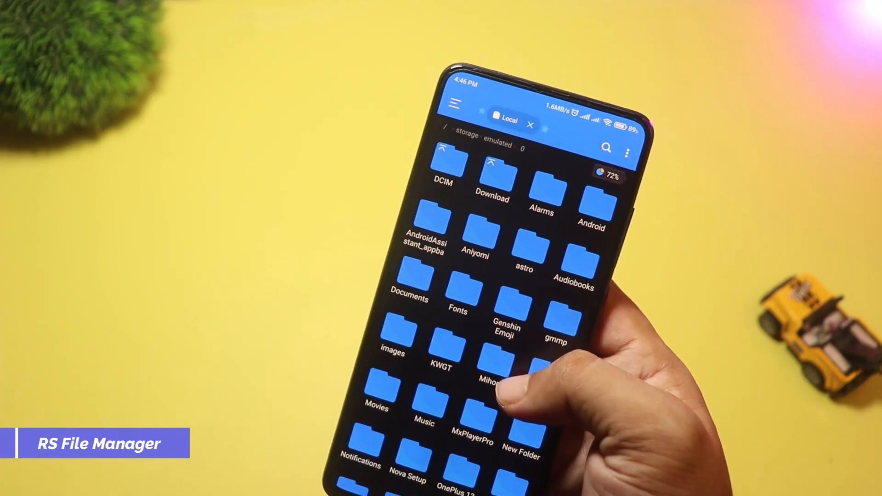
# Step: Switch the storage folders to a detailed list and open the Analyze storage overview with large files
pyautogui.scroll(-3)
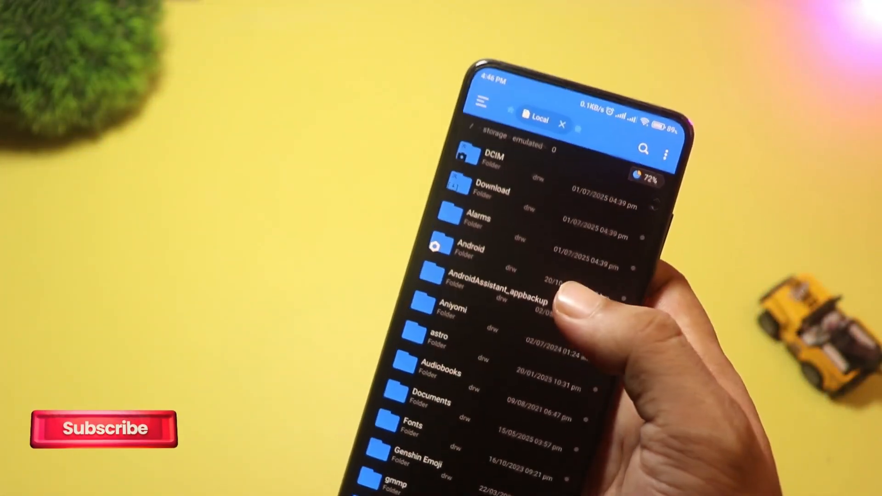
pyautogui.click(480, 100)
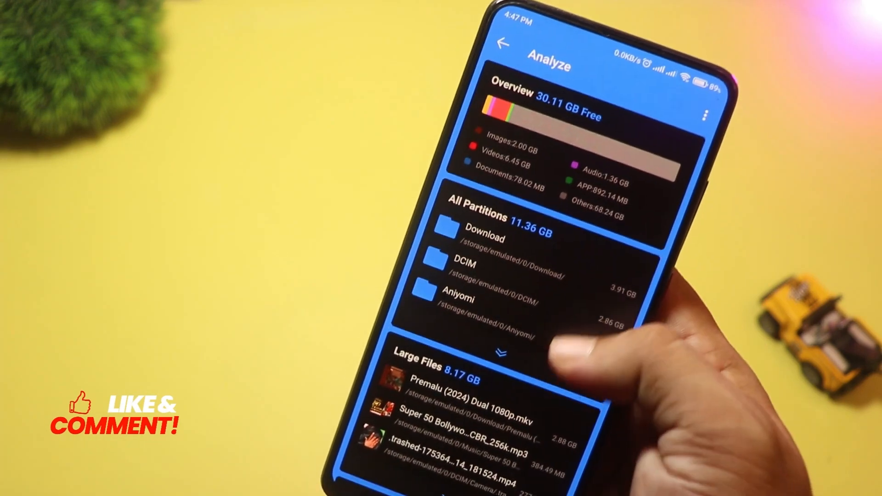
pyautogui.scroll(-3)
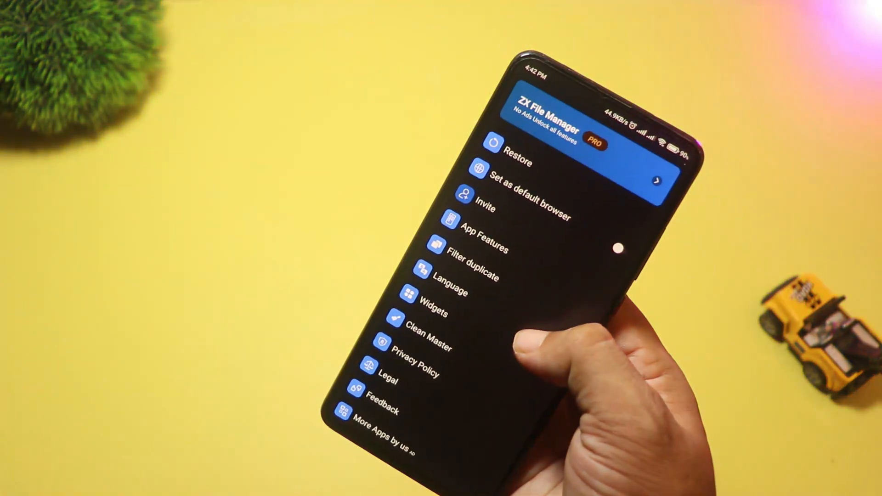
# Step: Scroll the side drawer past Filter duplicate and Clean Master down to the Clear cache options
pyautogui.scroll(-3)
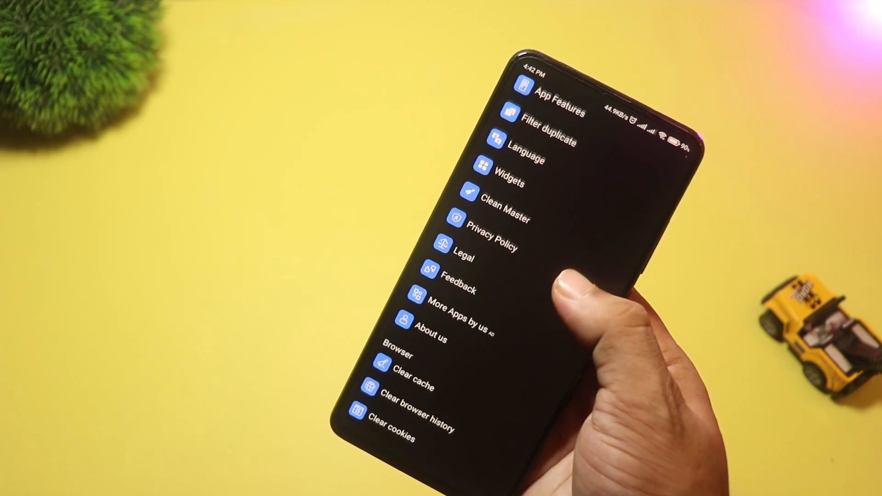
pyautogui.scroll(-3)
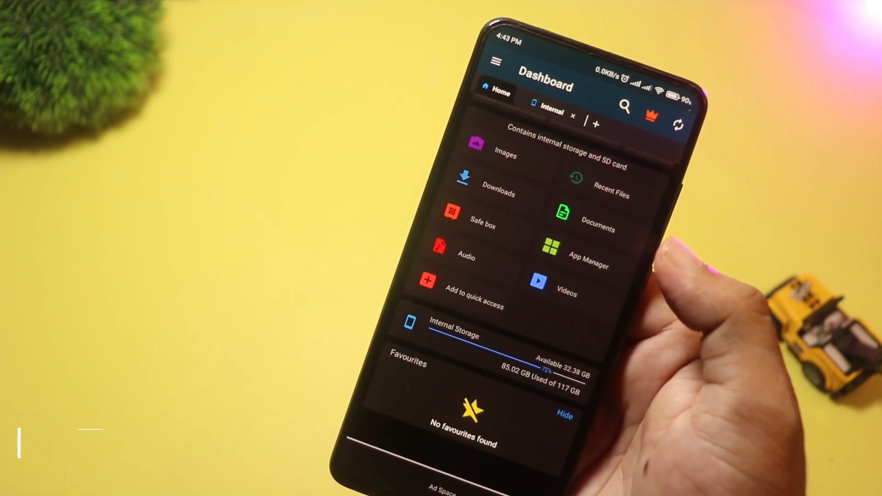
# Step: Browse down the Internal storage folder list
pyautogui.scroll(-3)
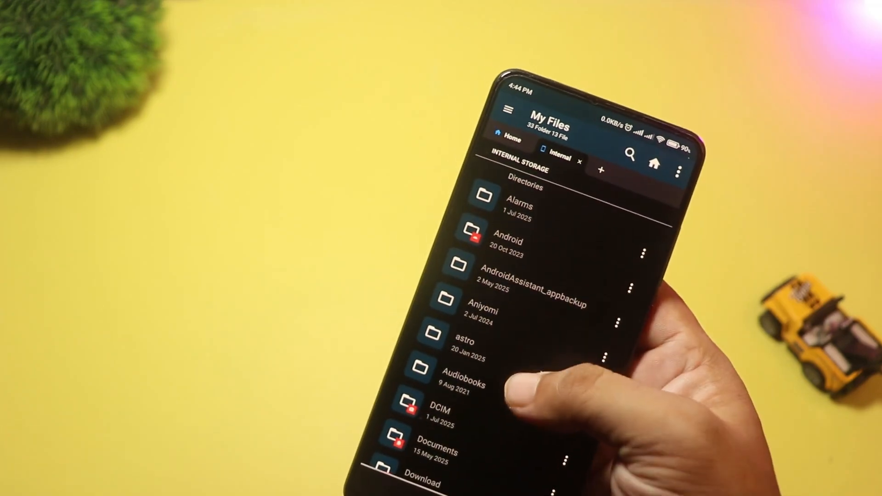
pyautogui.scroll(-3)
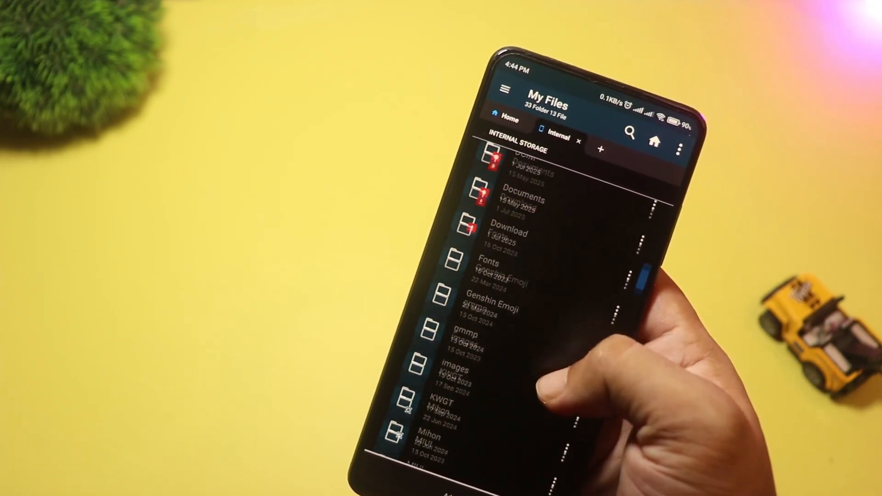
# Step: Open Settings > Theme and scroll through the free and premium colour themes
pyautogui.click(509, 204)
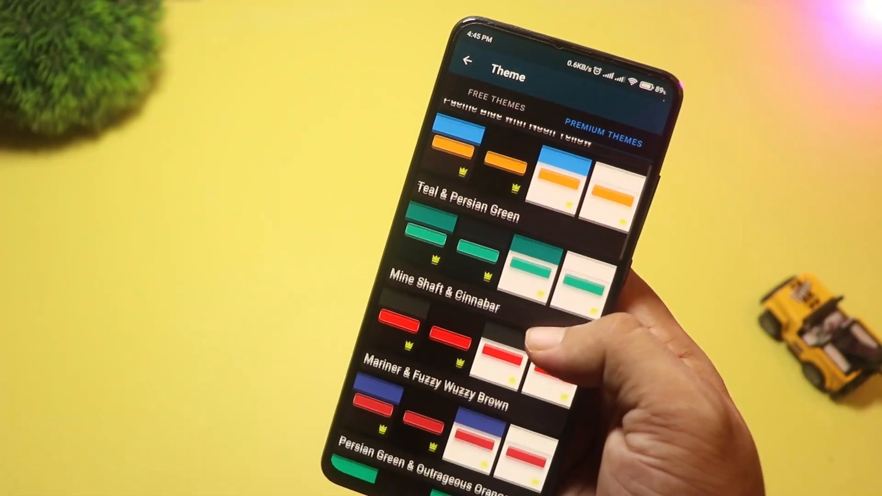
pyautogui.scroll(-3)
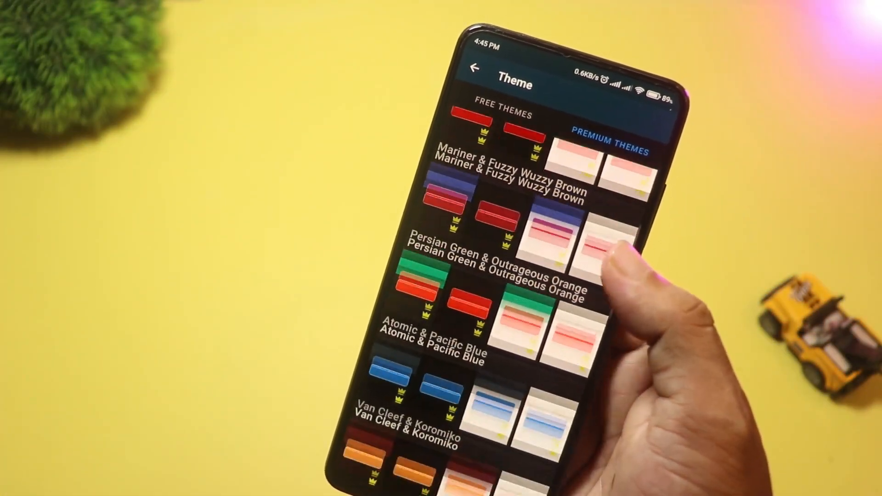
pyautogui.click(476, 67)
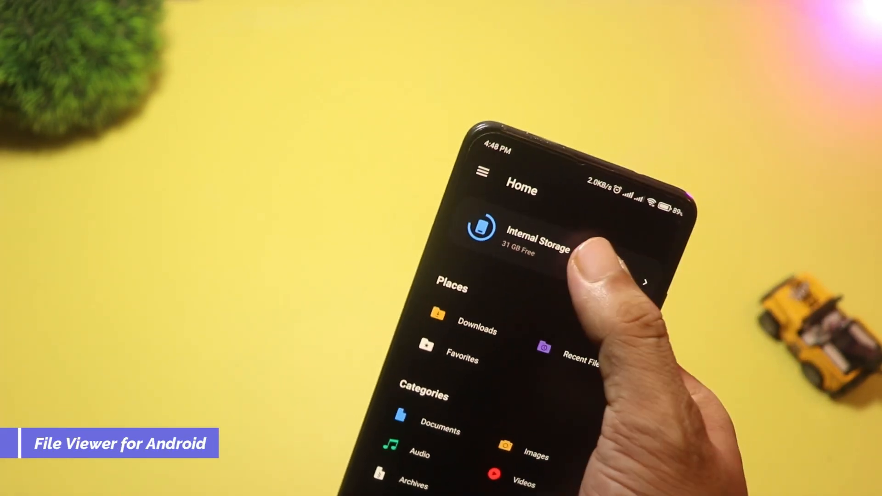
# Step: Browse the Internal Storage folders and return to the Home overview
pyautogui.click(537, 230)
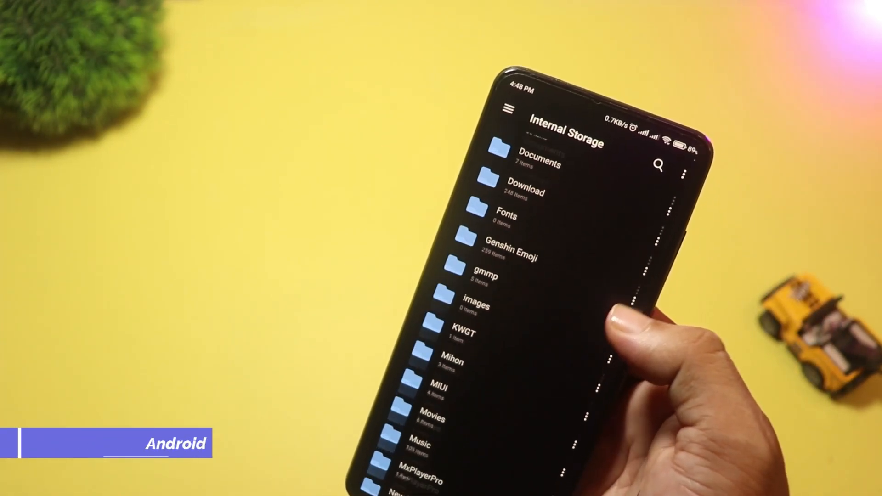
pyautogui.scroll(-3)
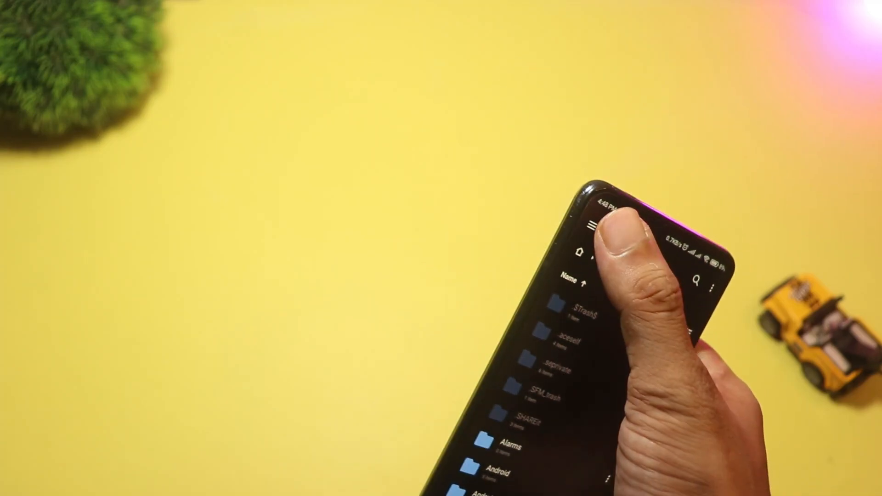
pyautogui.click(590, 227)
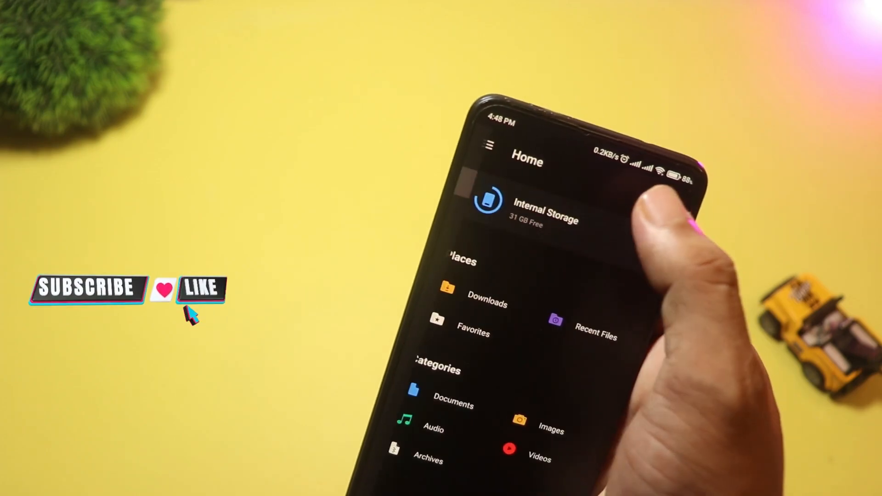
pyautogui.click(544, 211)
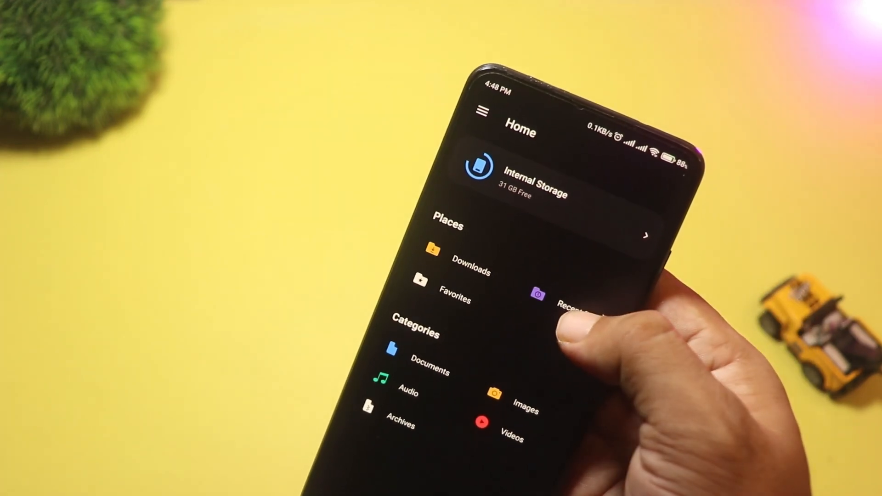
# Step: Open Settings from the hamburger menu to show thumbnail, hidden item and root folder options
pyautogui.click(480, 111)
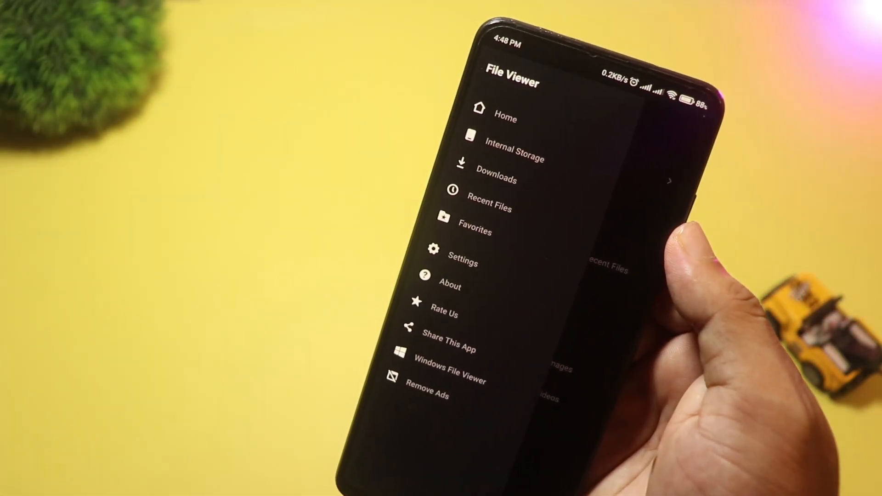
pyautogui.click(463, 262)
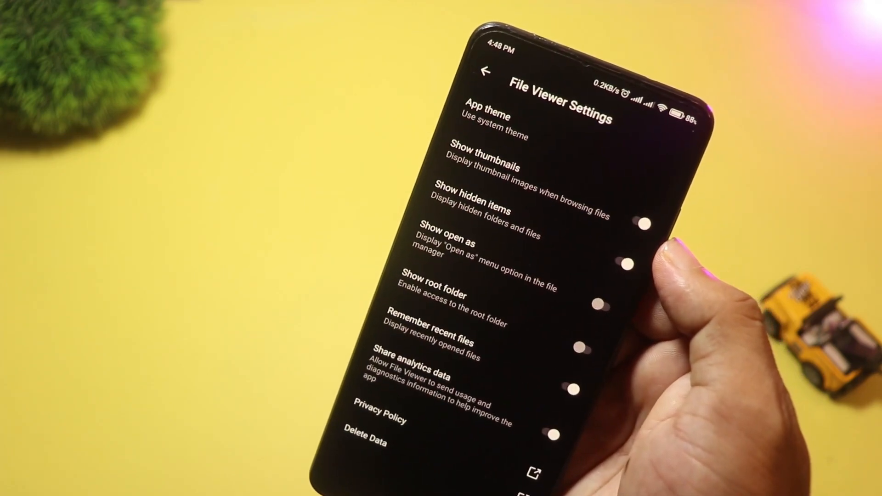
pyautogui.click(499, 70)
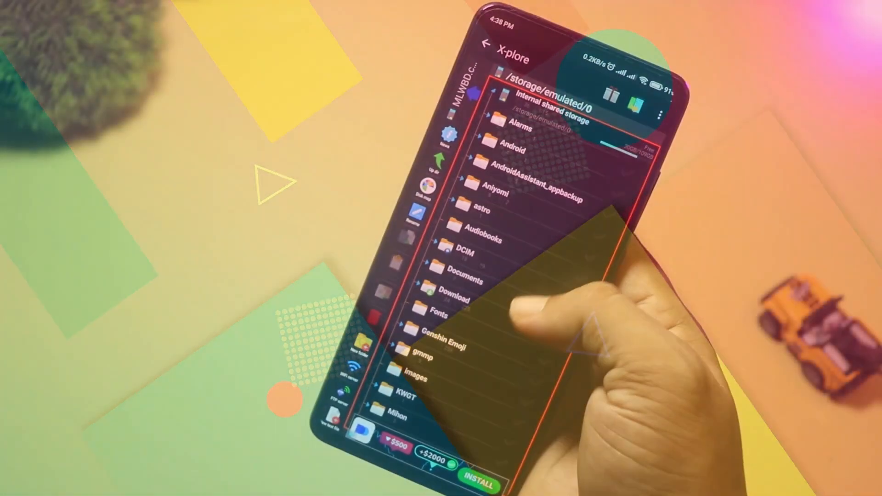
# Step: Show /storage/emulated/0 as a Disk map and zoom into the DCIM Camera block
pyautogui.scroll(-3)
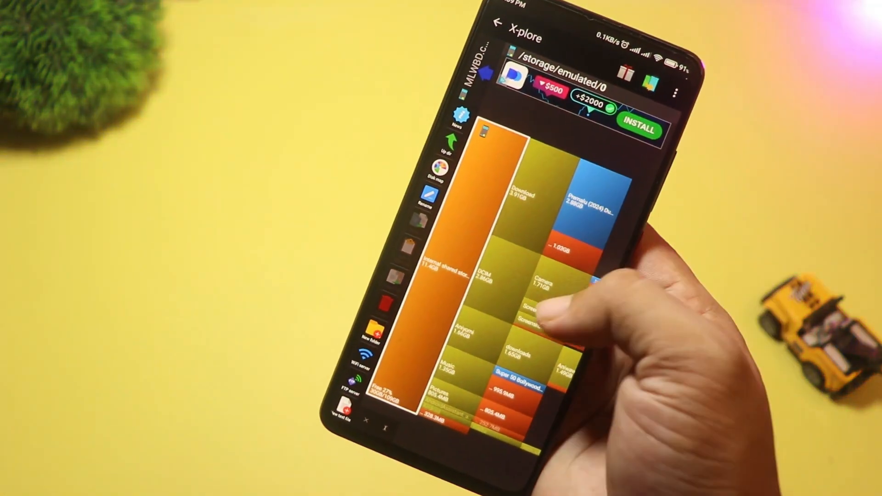
pyautogui.click(540, 275)
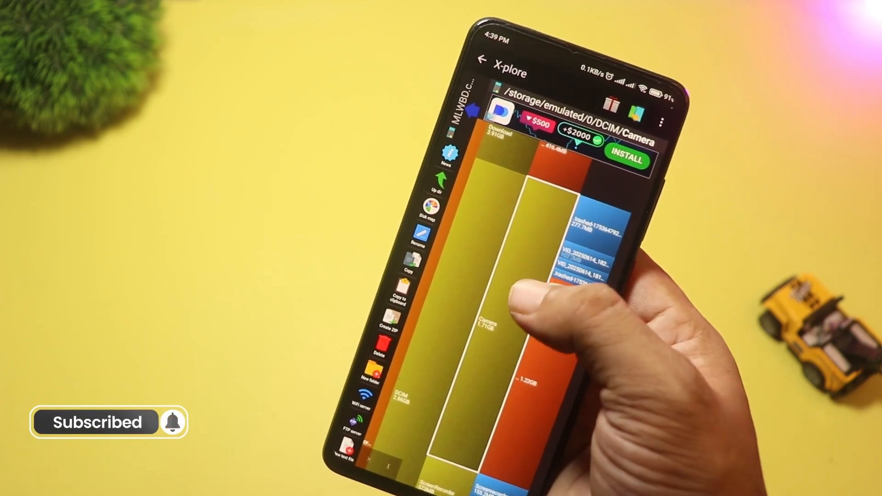
pyautogui.click(484, 324)
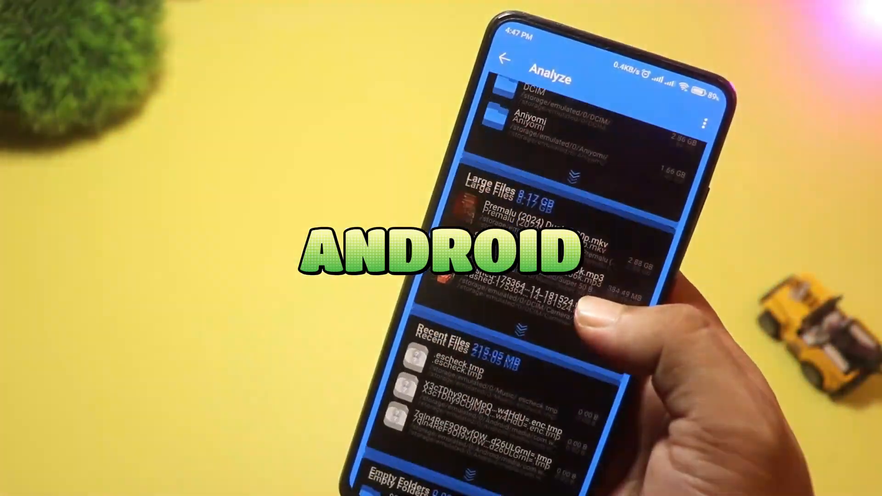
pyautogui.scroll(-3)
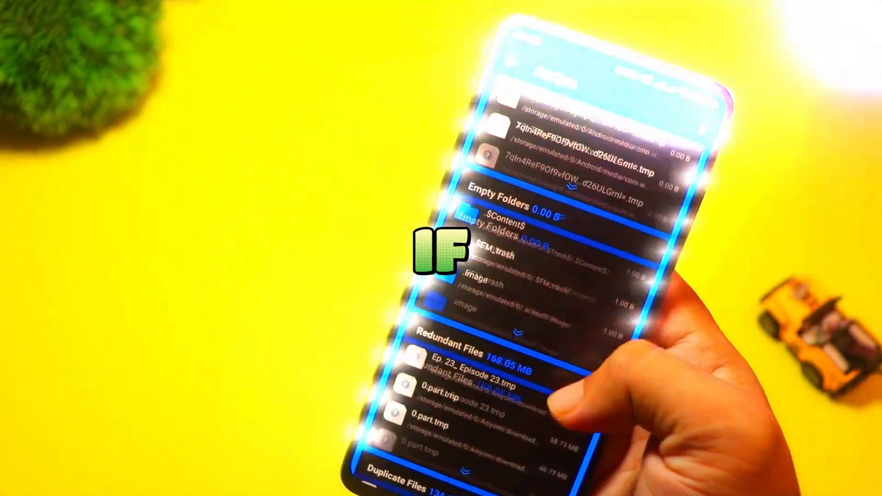